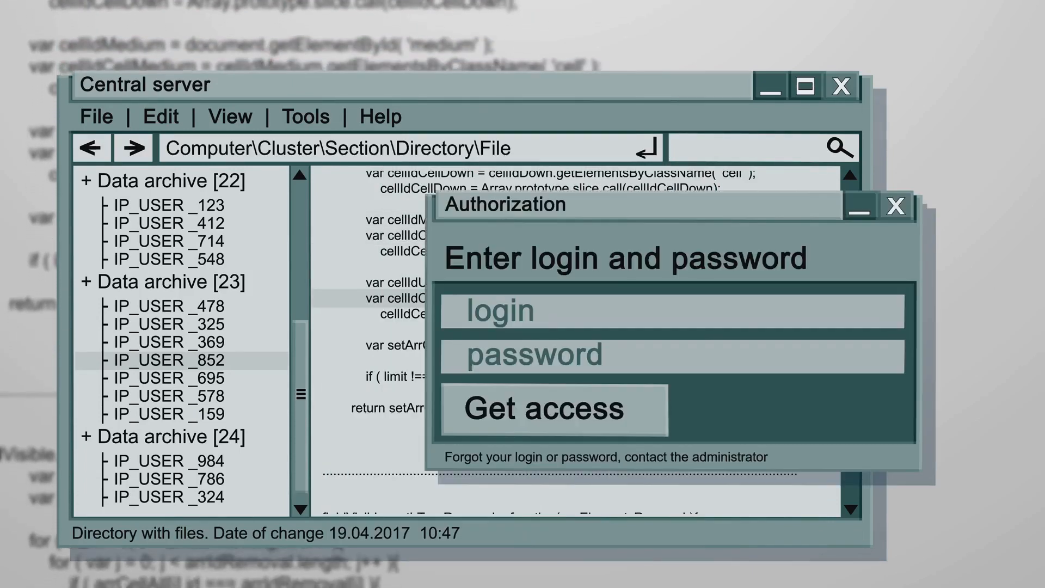
Enter login 'UserName' and a password in the Authorization dialog and get access.
{"action": "type", "text": "UserName"}
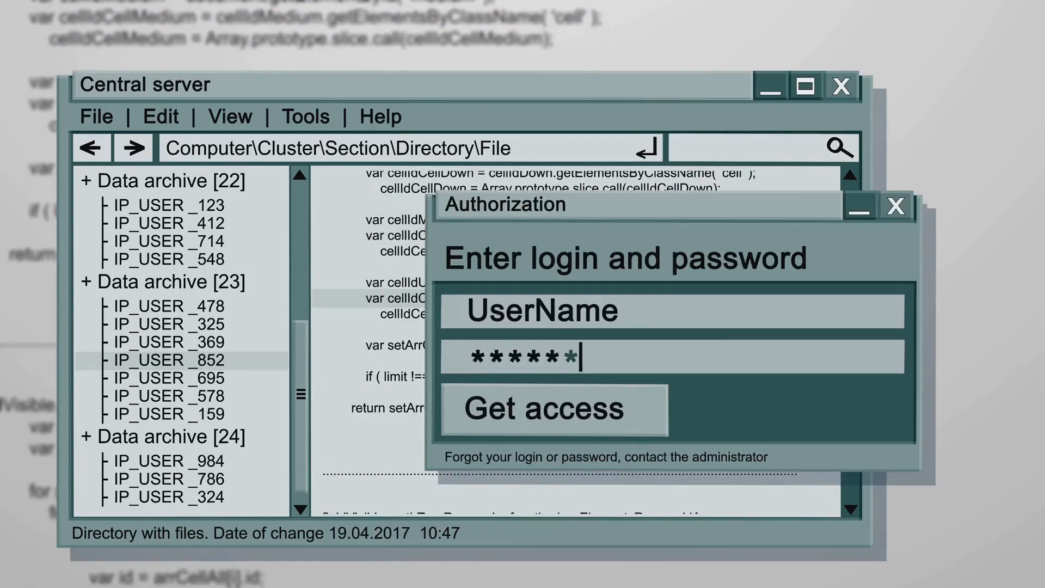
{"action": "left_click", "coordinate": [550, 408]}
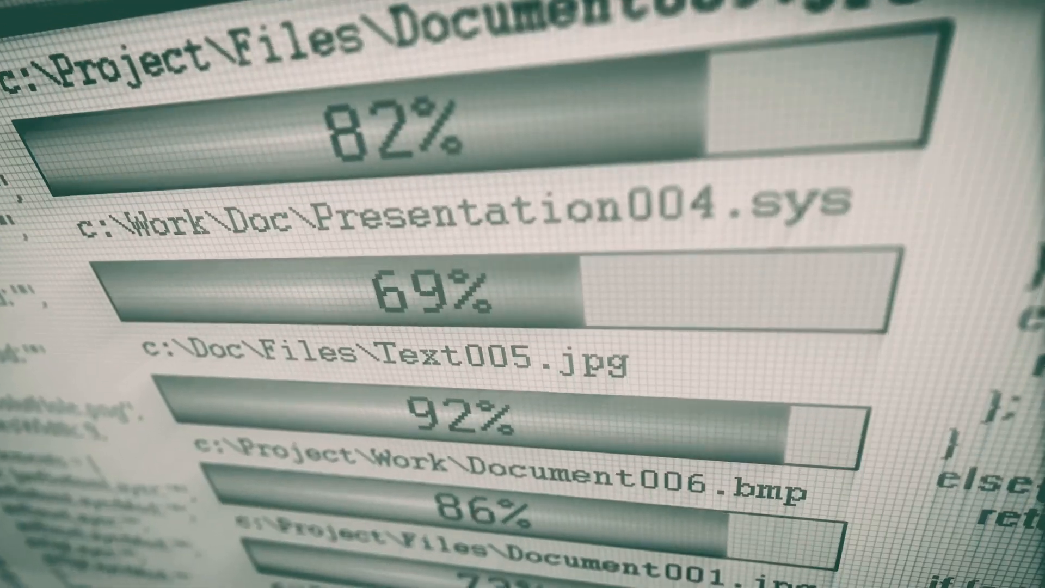
Scroll down to view transfer progress for Text005.jpg, Document006.bmp and other files.
{"action": "scroll", "scroll_direction": "down", "scroll_amount": 3}
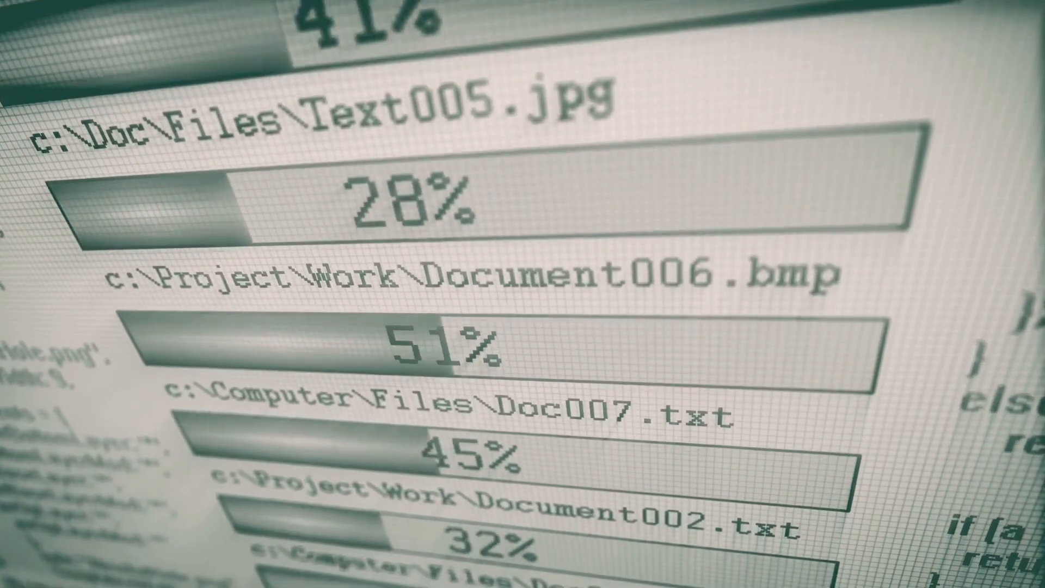